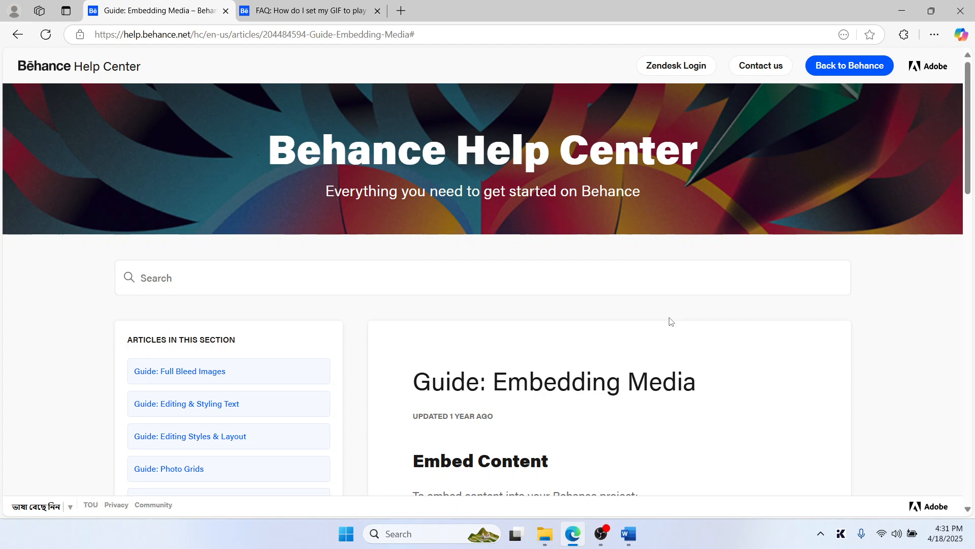
Step: Switch to the GIF-loop FAQ tab and read its Photoshop and LunaPic looping steps
scroll(down, 3)
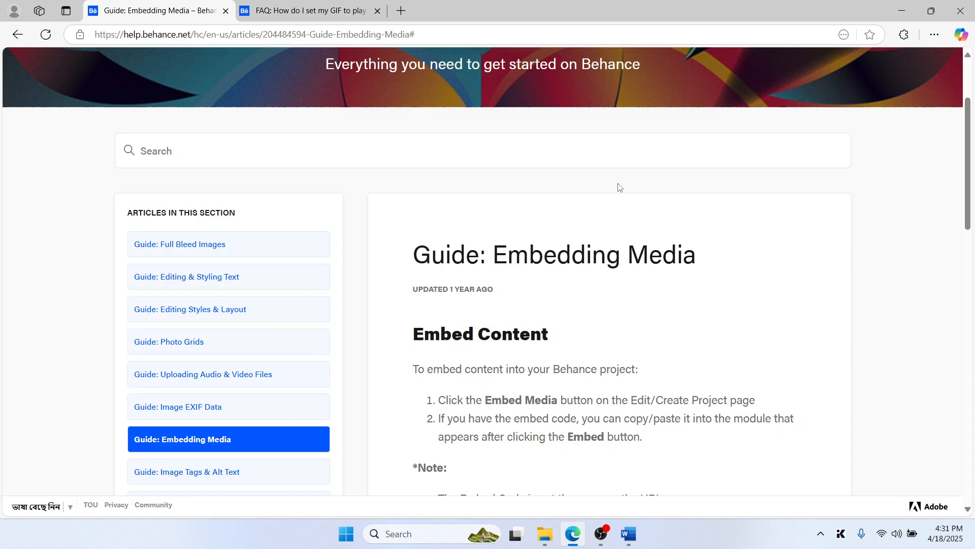
mouse_move(699, 234)
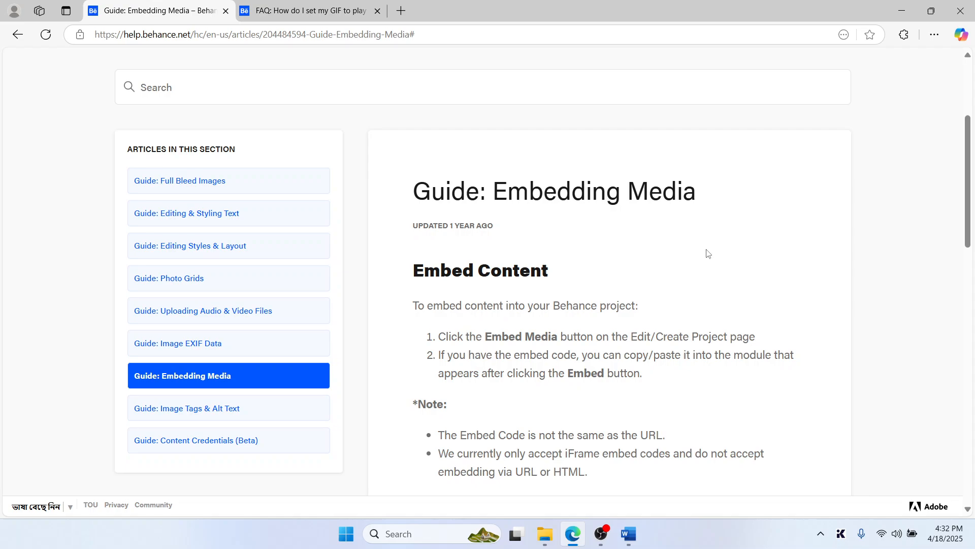
mouse_move(320, 10)
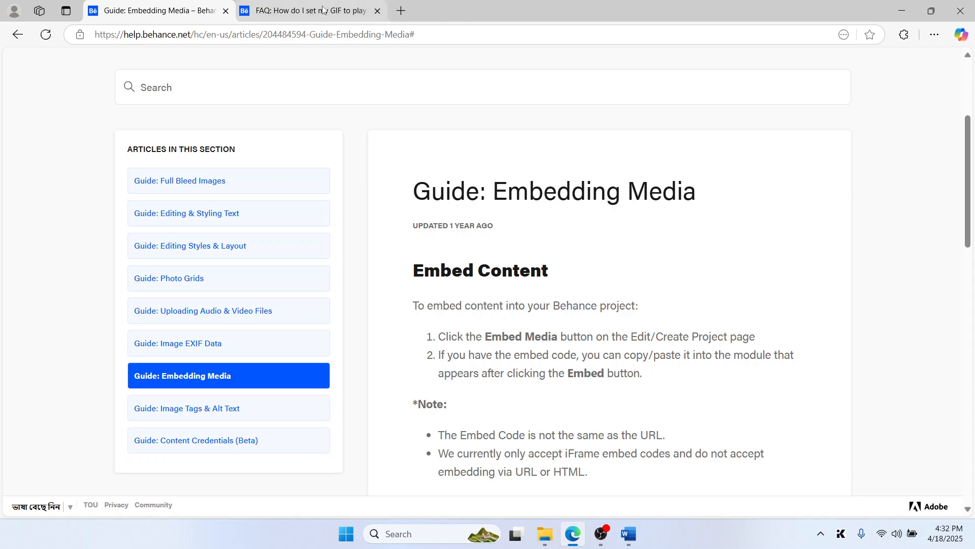
click(308, 10)
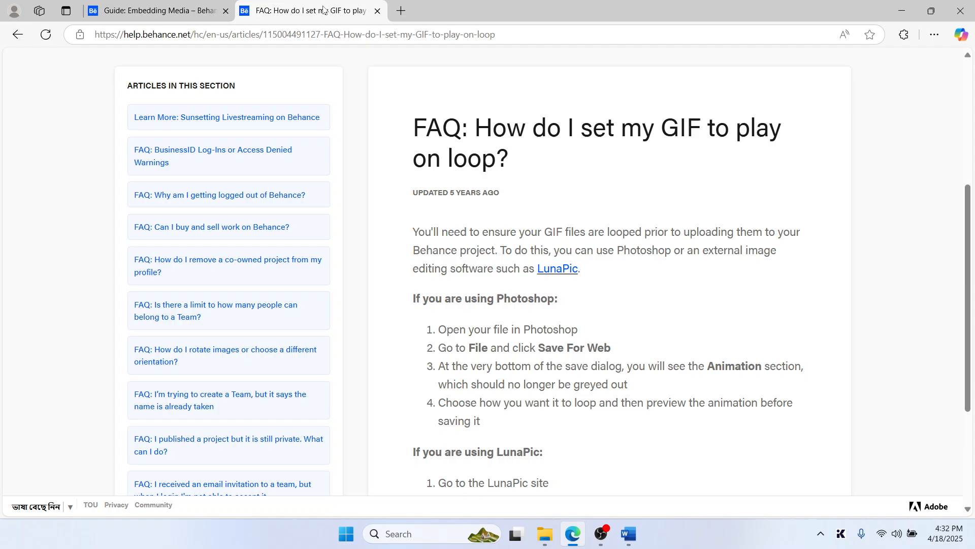
scroll(down, 3)
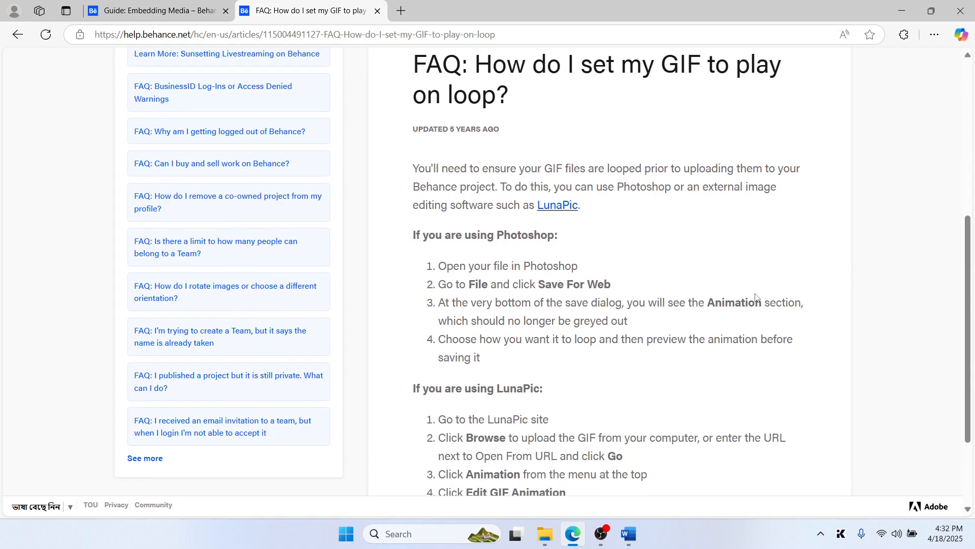
mouse_move(542, 265)
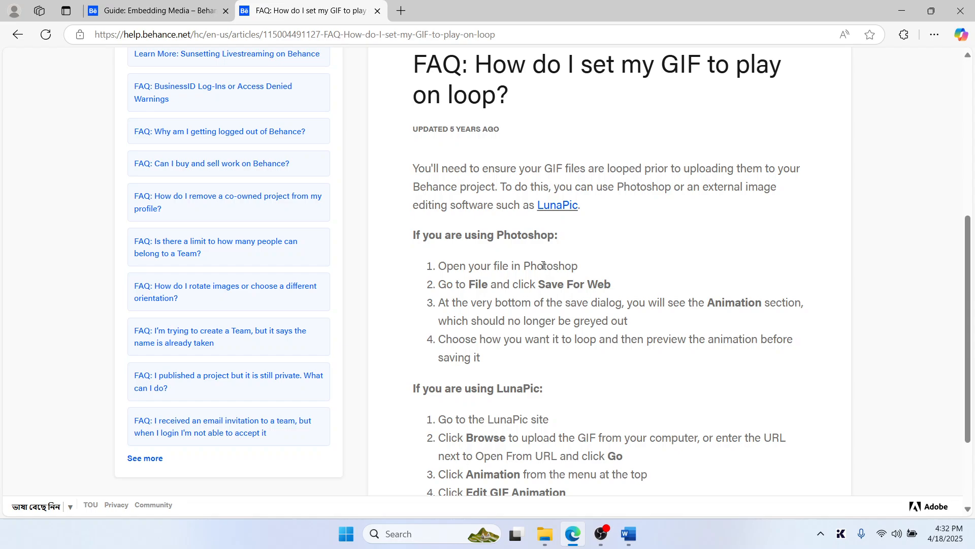
mouse_move(585, 285)
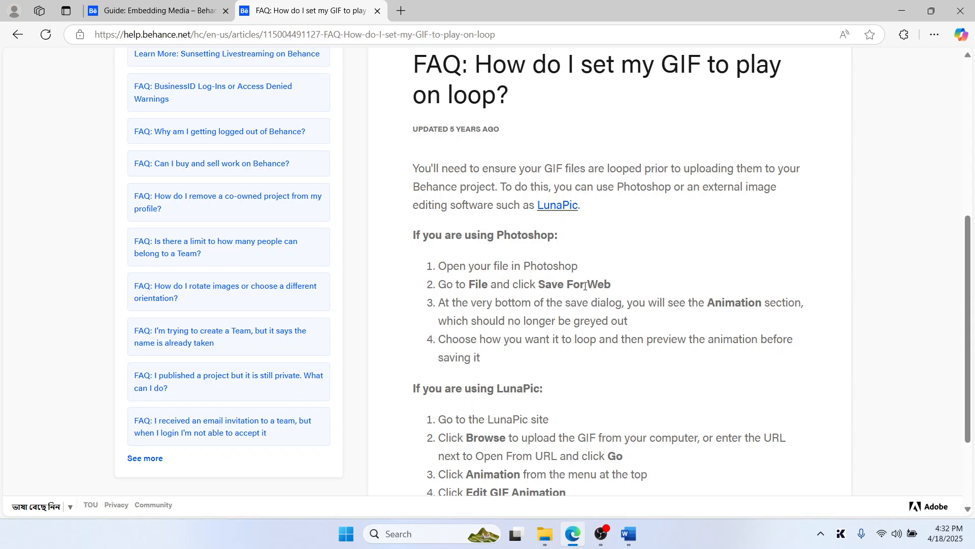
scroll(down, 3)
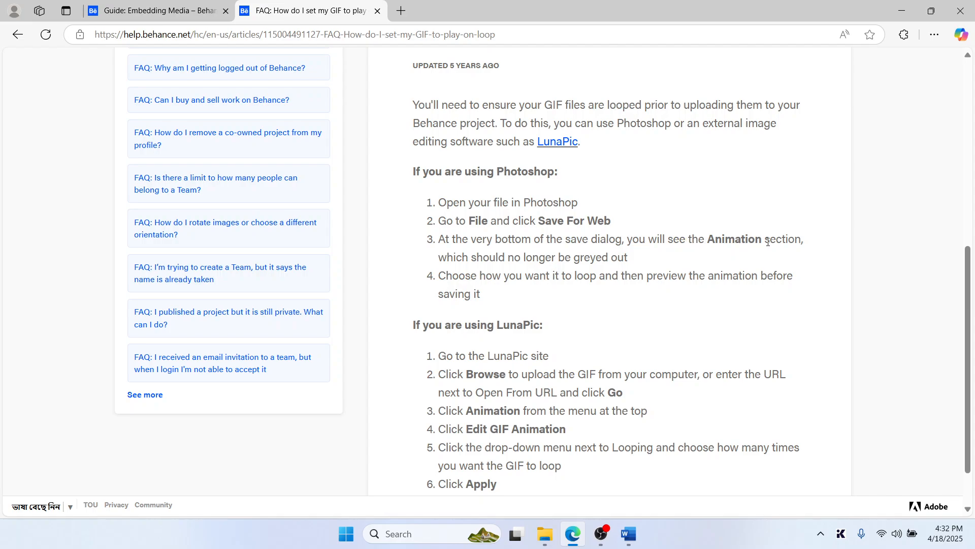
mouse_move(600, 261)
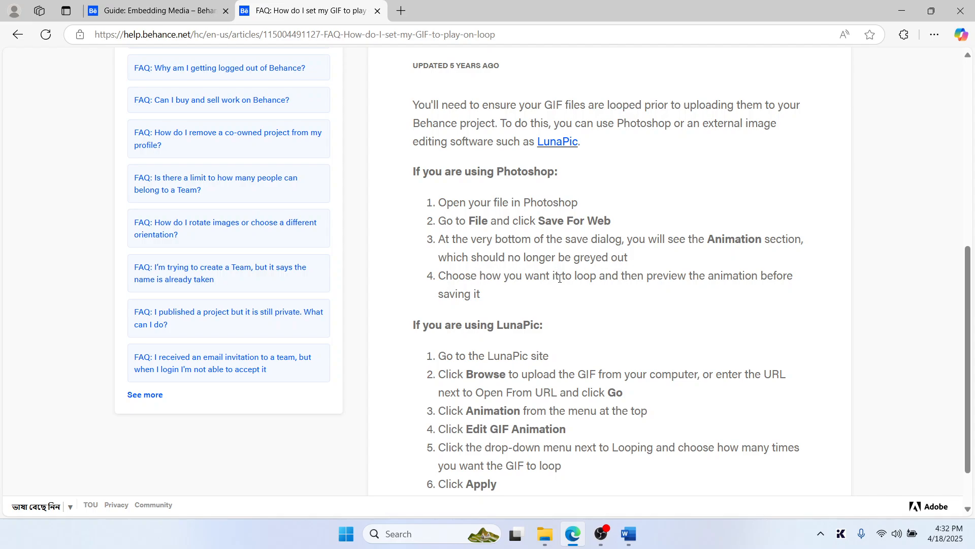
mouse_move(613, 280)
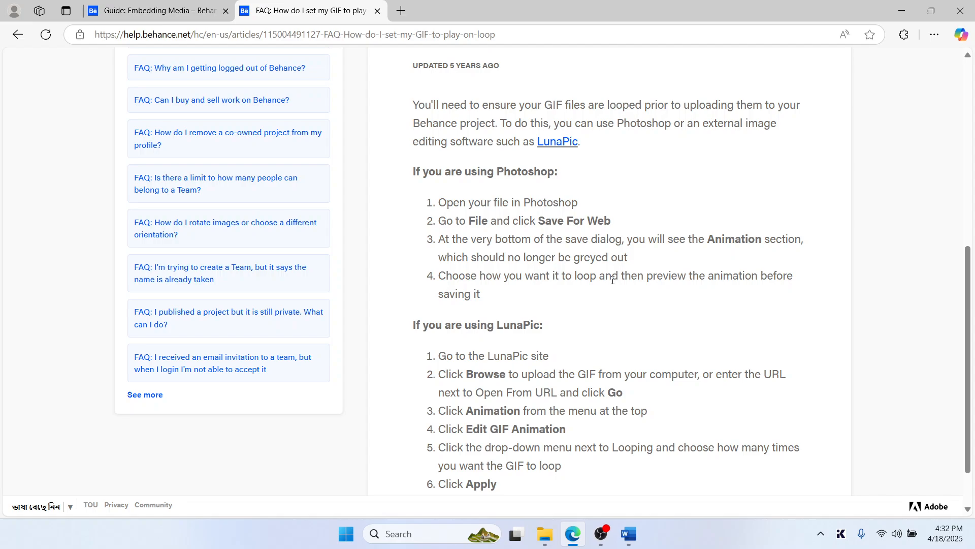
mouse_move(538, 301)
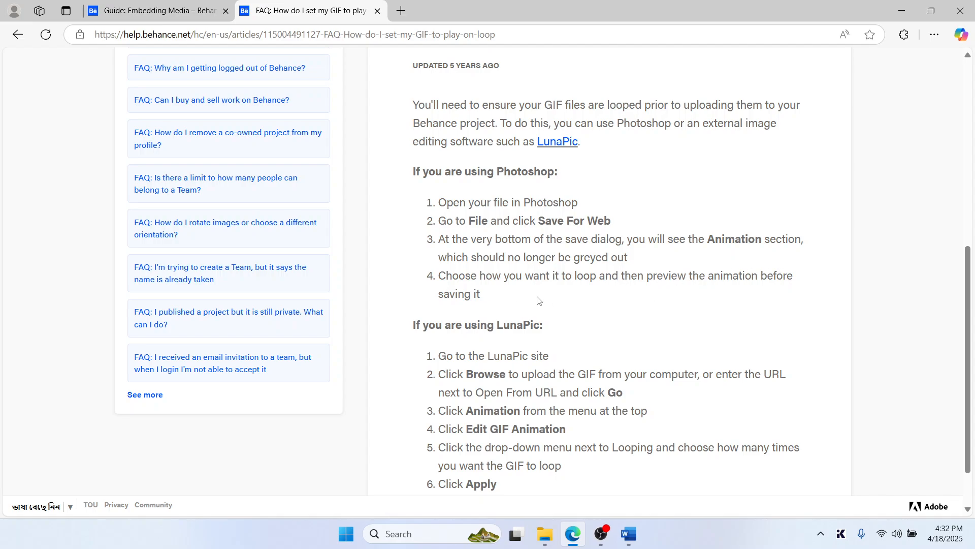
scroll(up, 3)
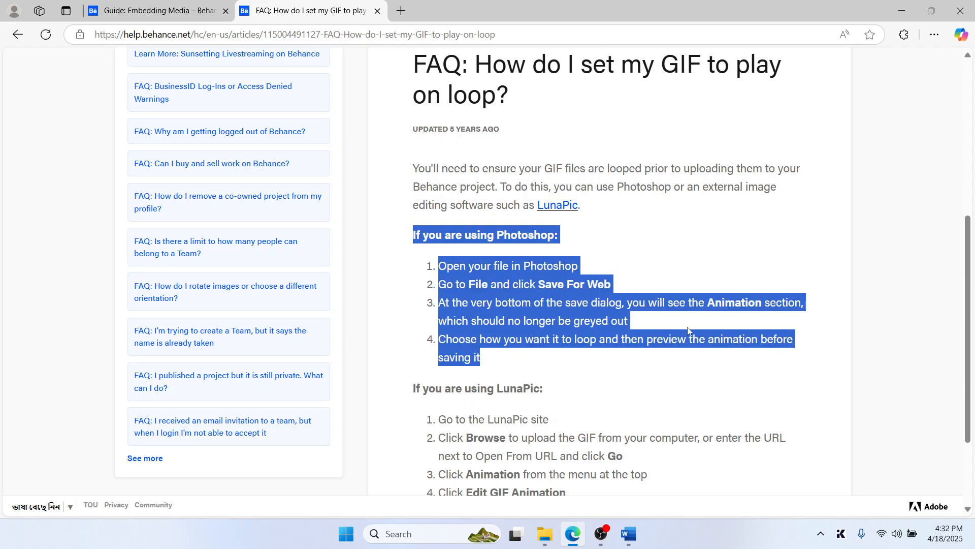
scroll(down, 3)
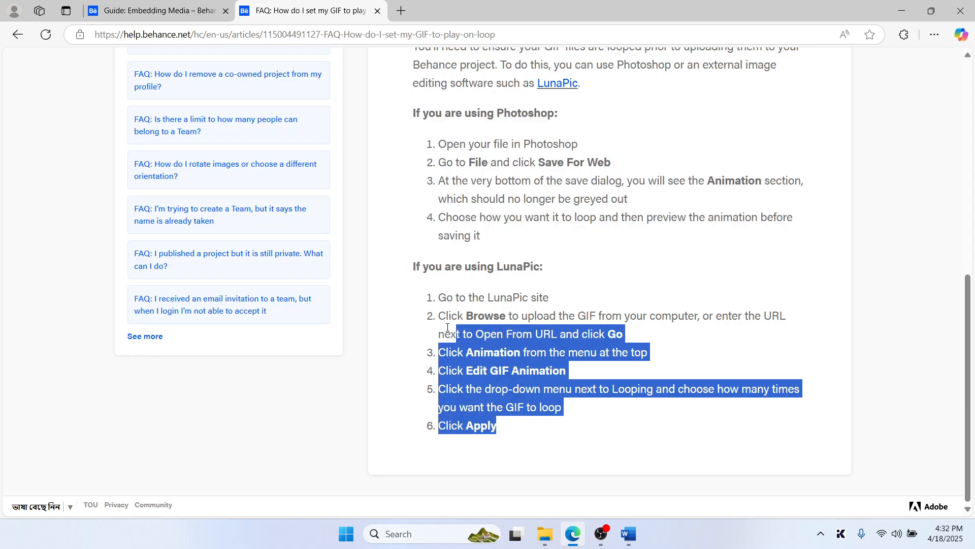
scroll(up, 3)
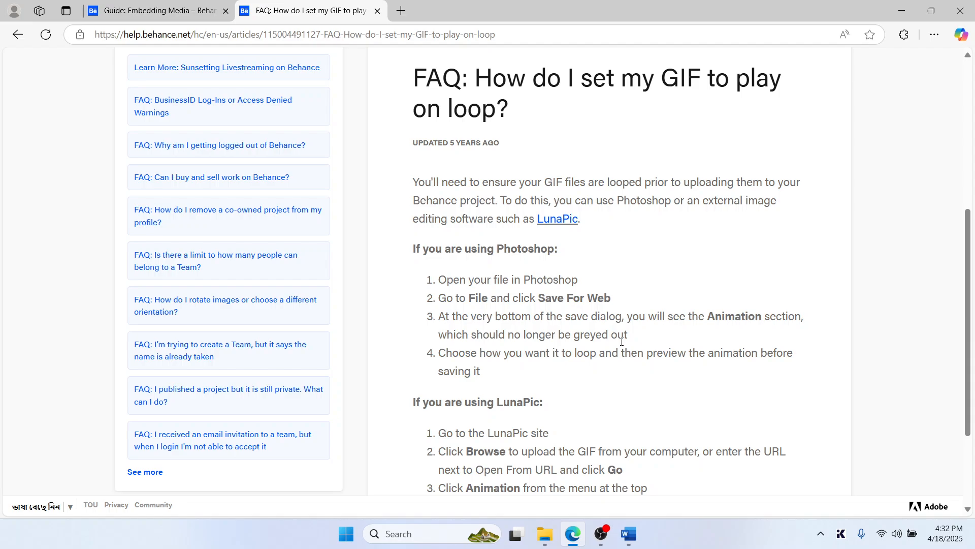
scroll(up, 3)
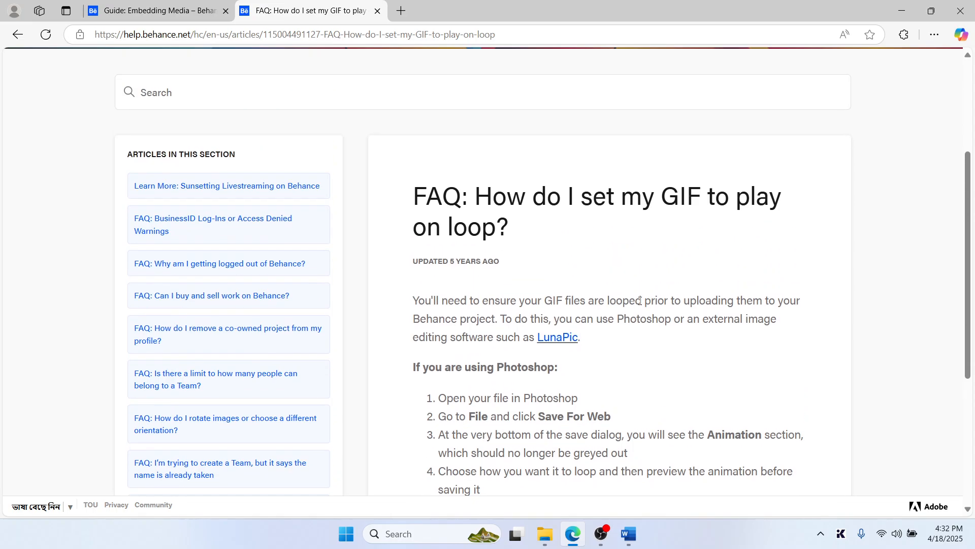
scroll(up, 3)
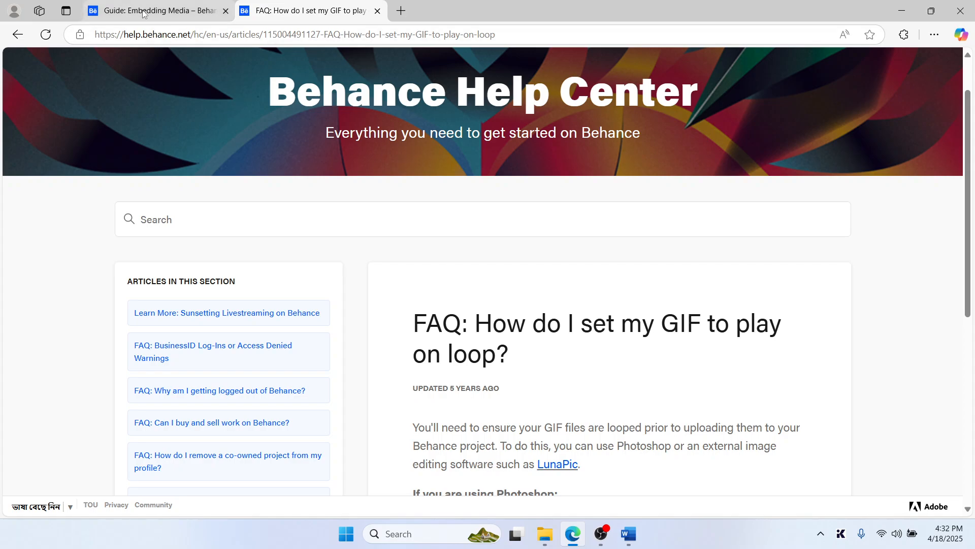
mouse_move(156, 10)
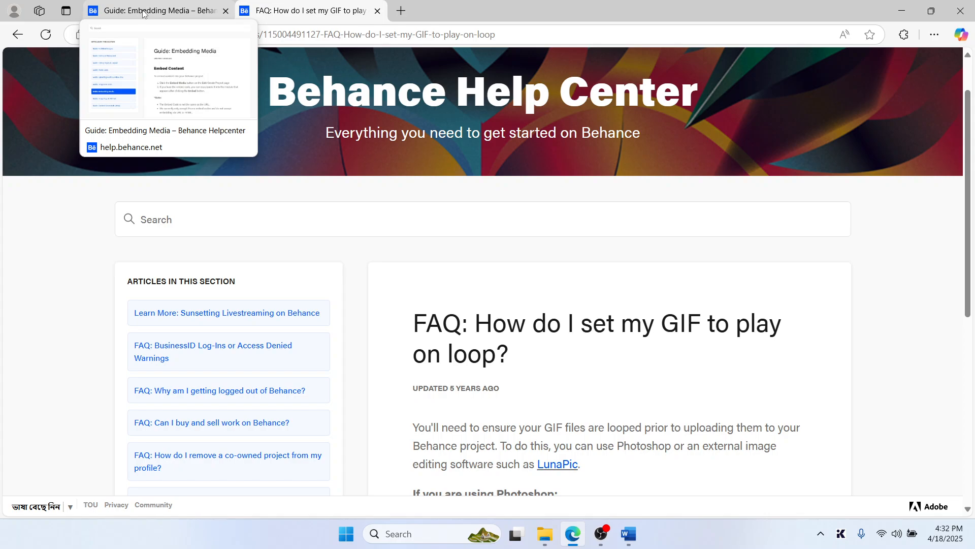
Step: Return to the Embedding Media guide and review the iFrame-only note and supported embed sources
click(155, 10)
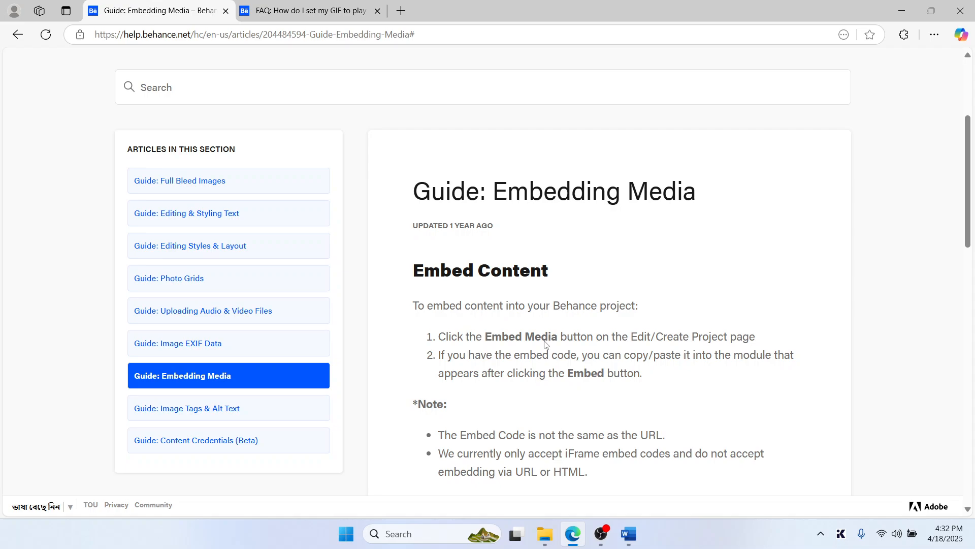
mouse_move(692, 345)
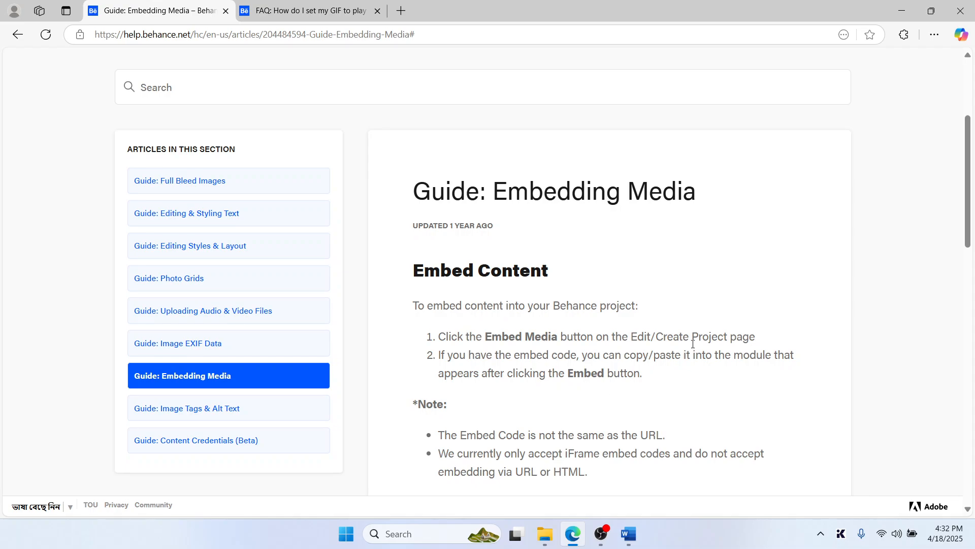
scroll(down, 3)
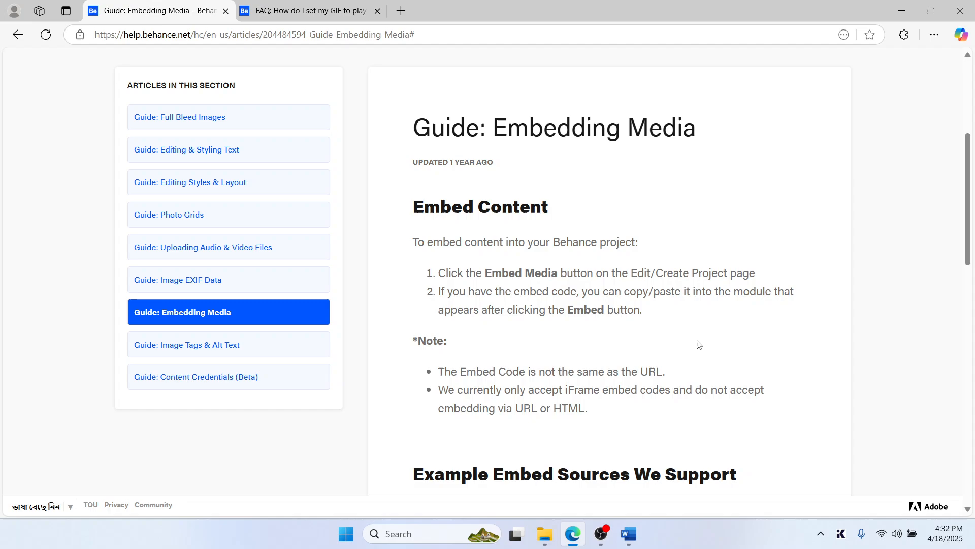
scroll(down, 3)
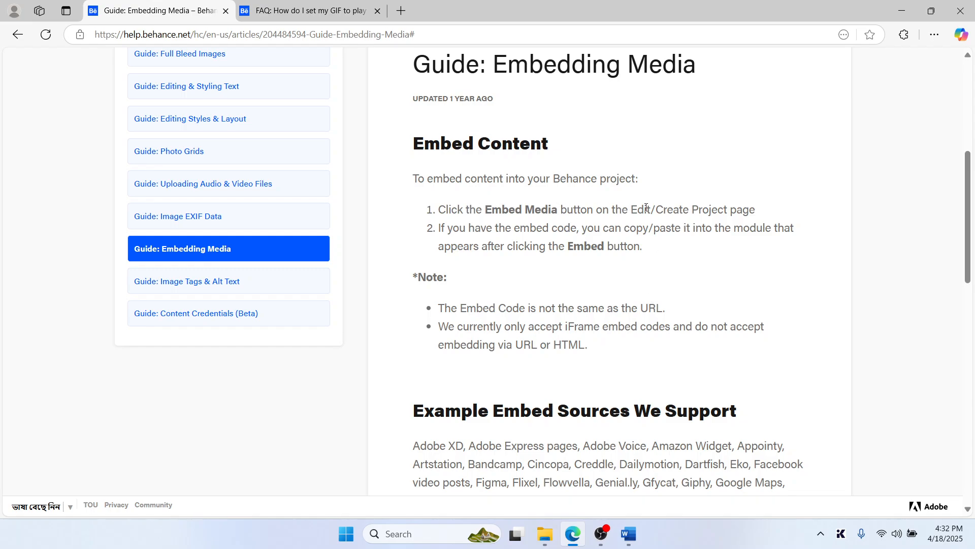
mouse_move(483, 232)
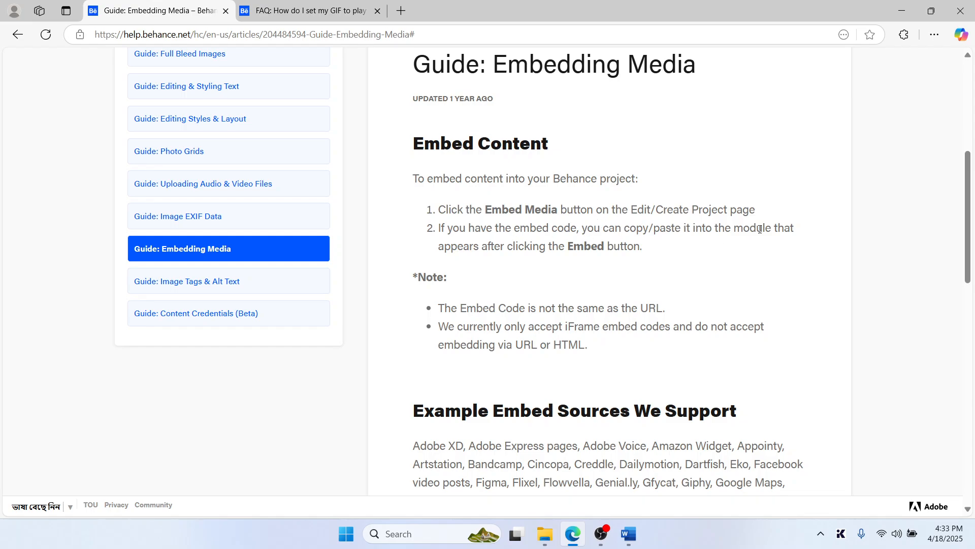
mouse_move(525, 252)
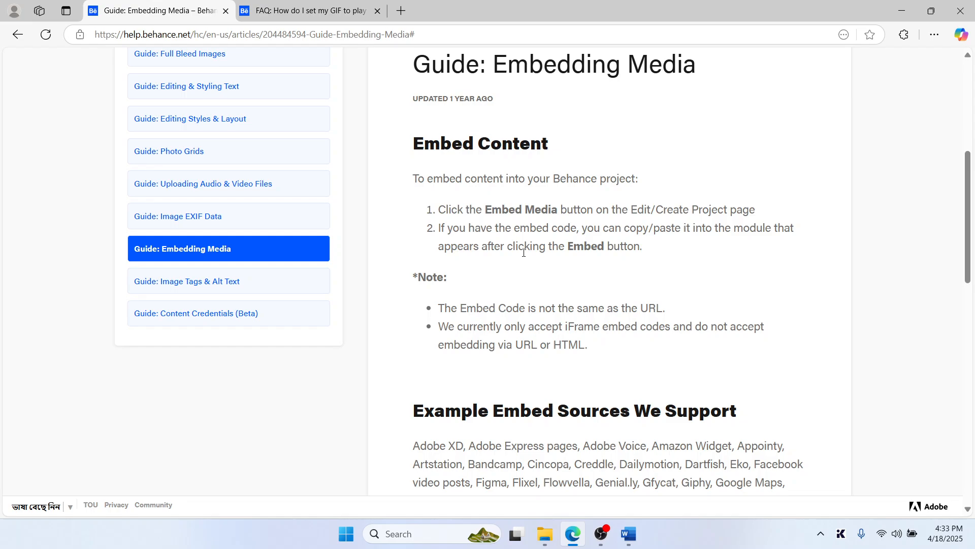
scroll(down, 3)
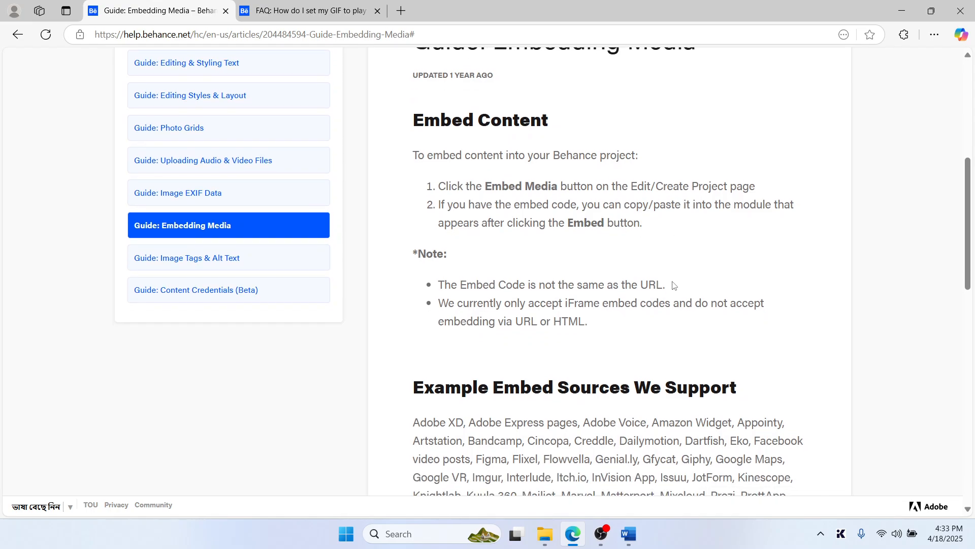
scroll(down, 3)
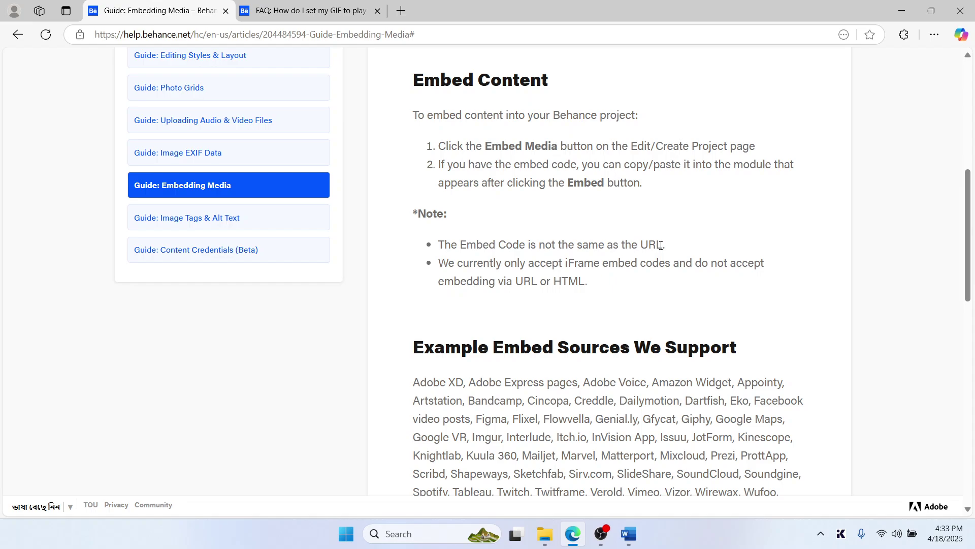
mouse_move(533, 275)
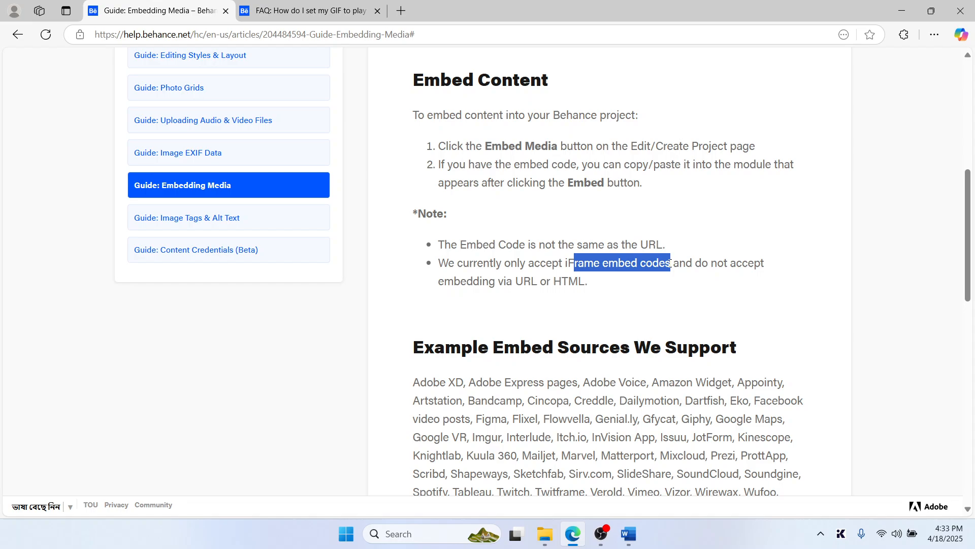
Step: Scroll through the Adobe Express Page iframe example to the end of the guide
scroll(down, 3)
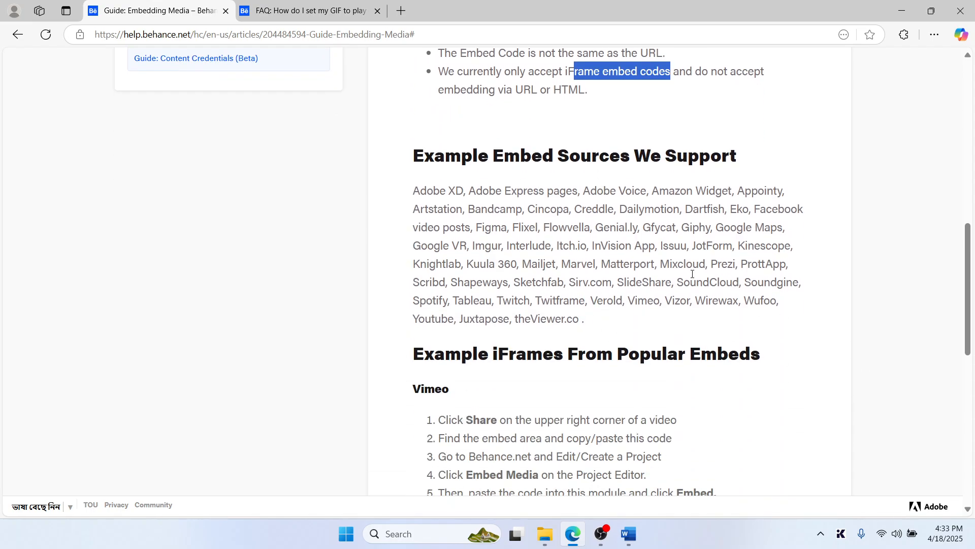
scroll(down, 3)
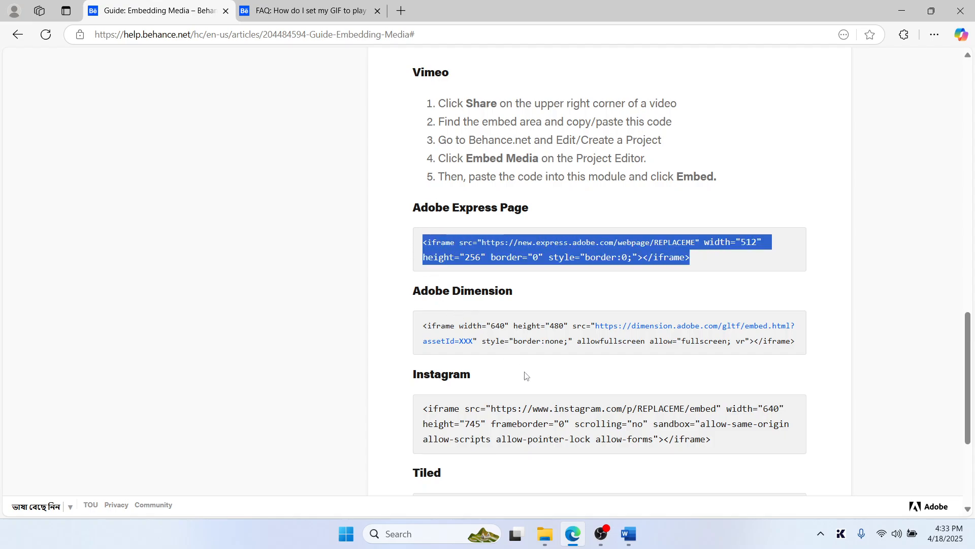
scroll(down, 3)
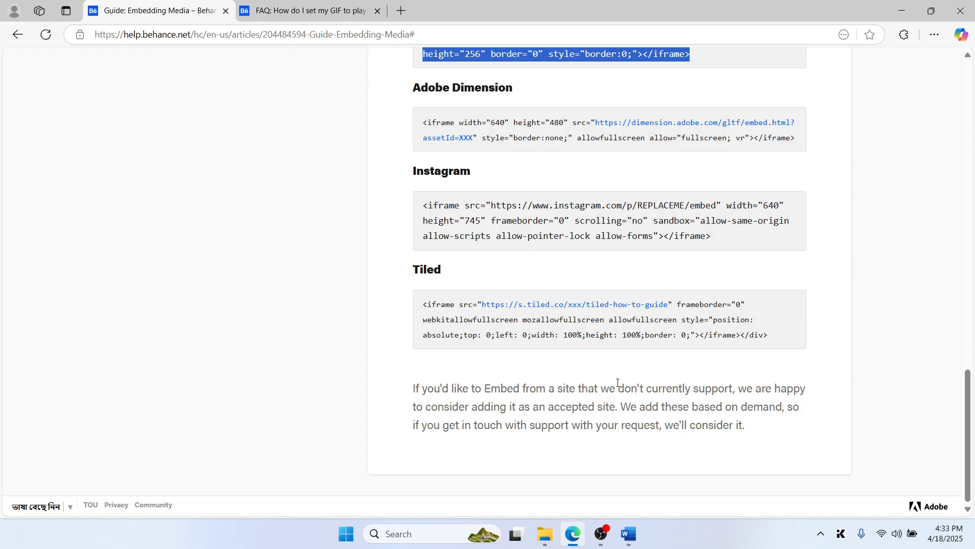
mouse_move(567, 452)
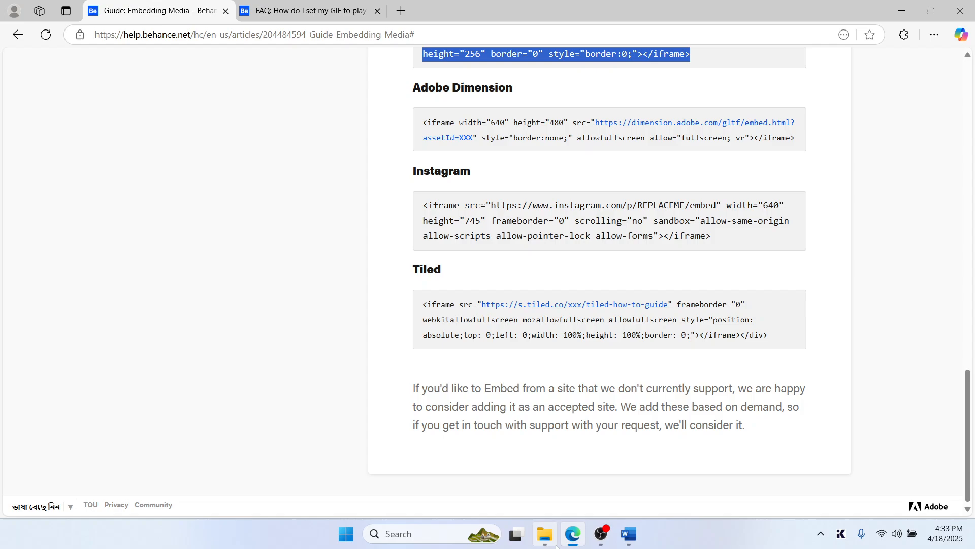
mouse_move(545, 534)
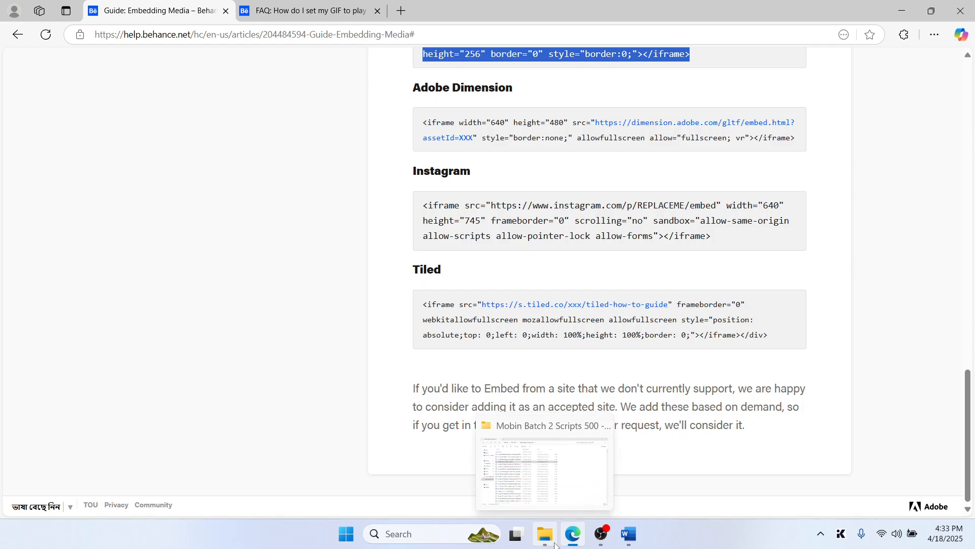
mouse_move(802, 439)
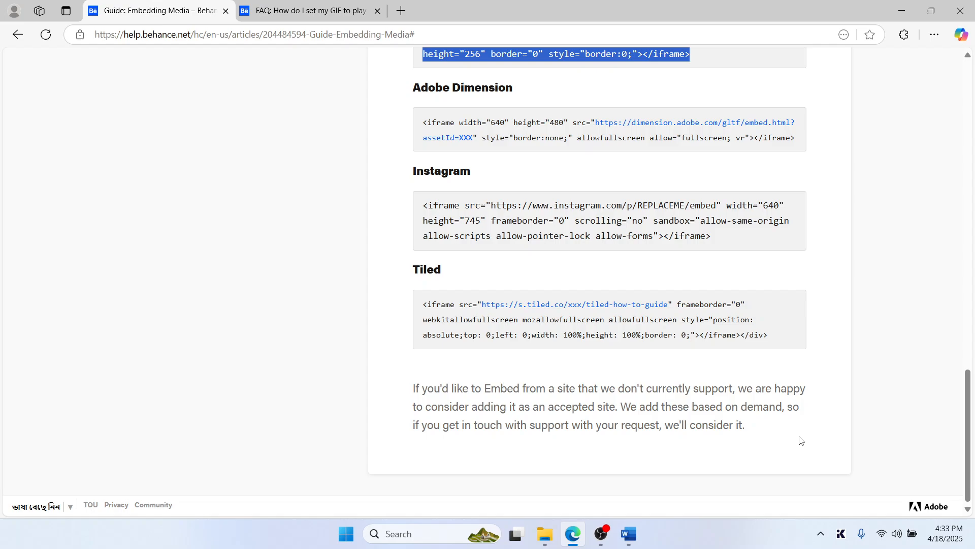
mouse_move(719, 377)
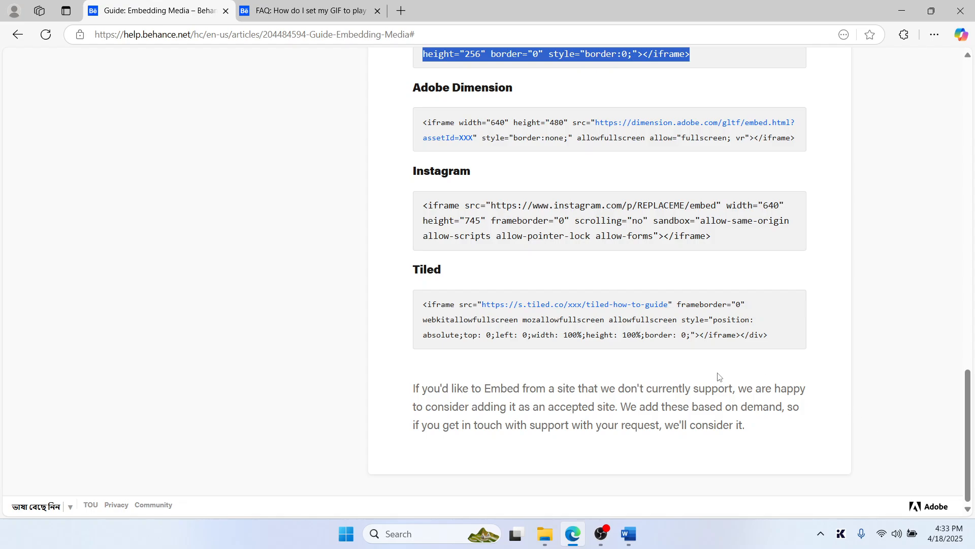